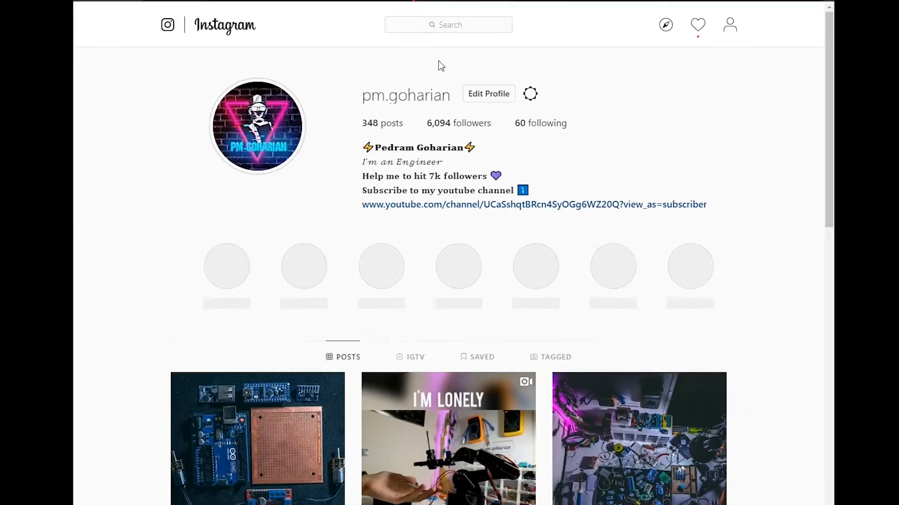
View the robotic arm video post from the Instagram profile grid
scroll(down, 3)
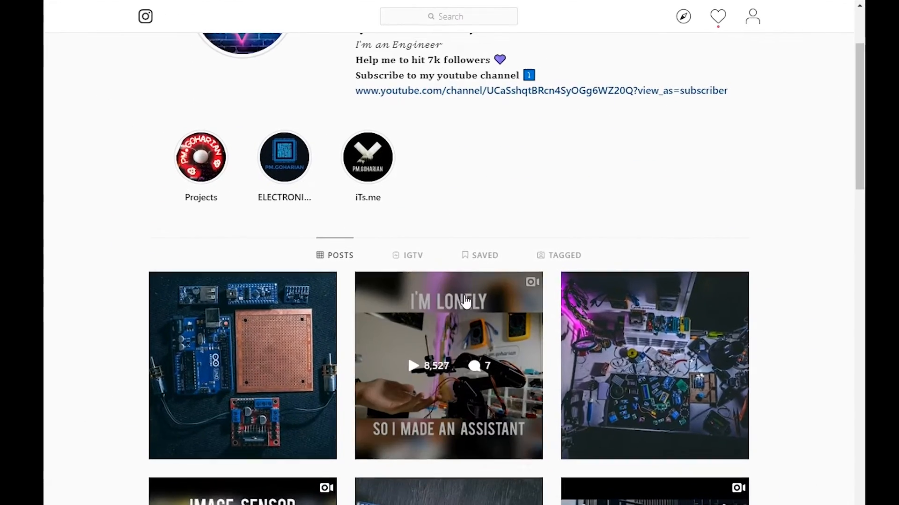
click(449, 366)
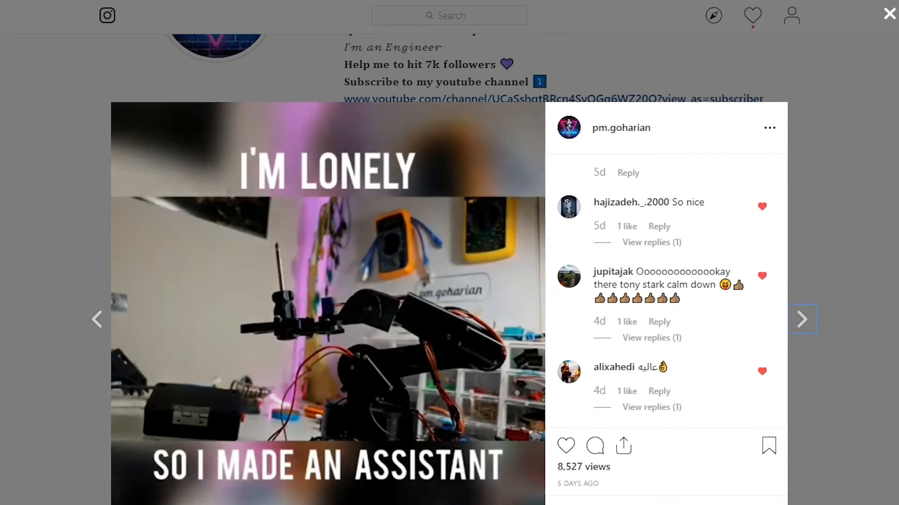
click(889, 13)
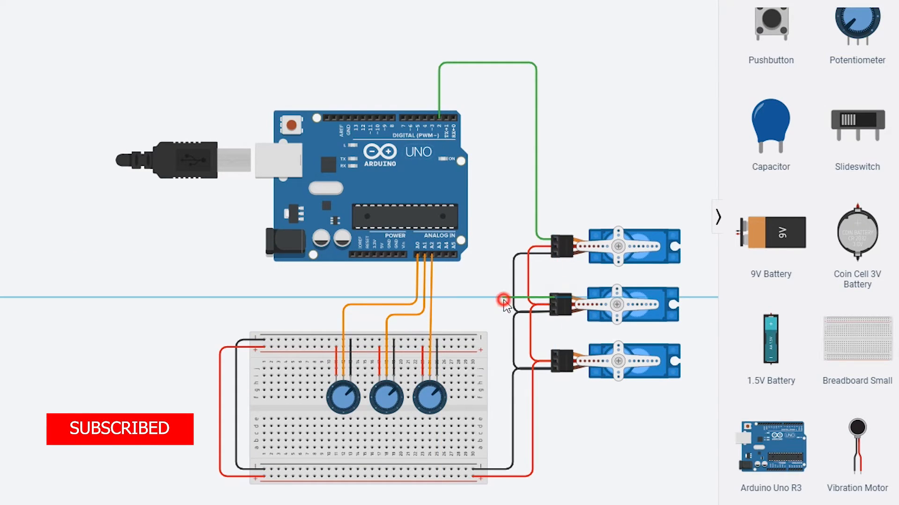
Run green signal wires from the Arduino digital pins to the remaining servos
right_click(503, 301)
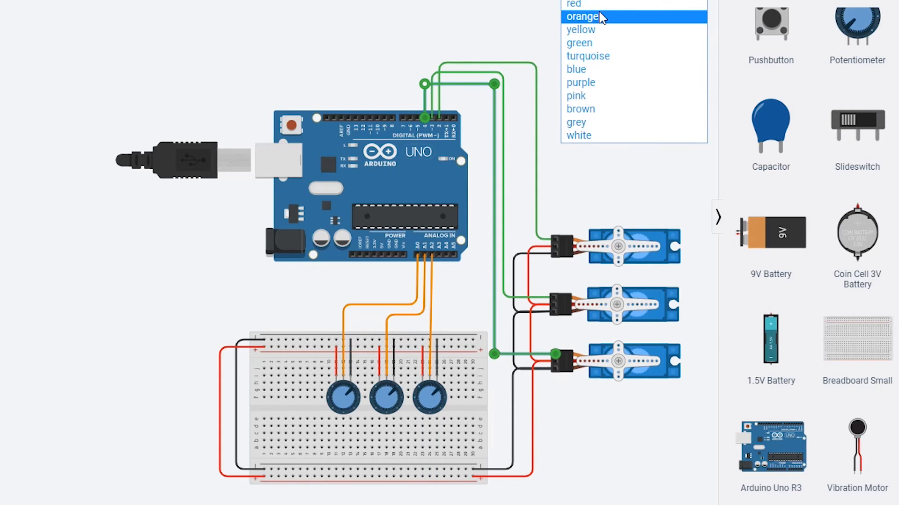